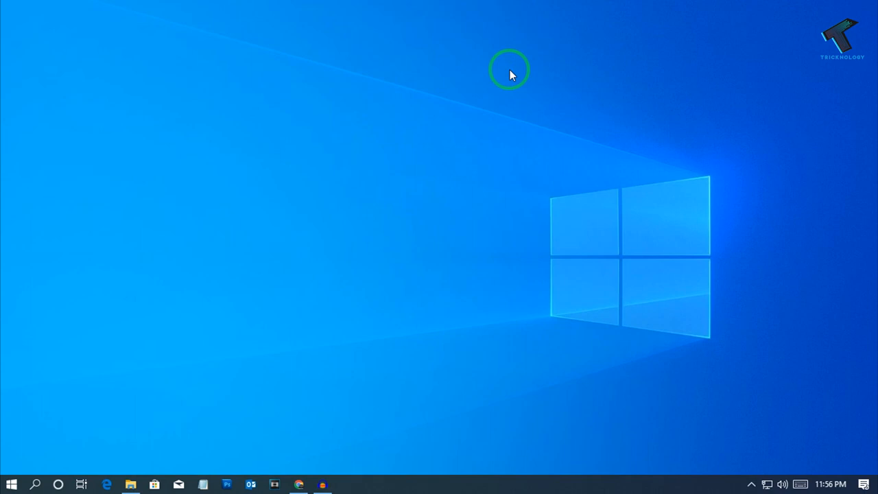
Step: Open the Windows 10 Start menu from the taskbar
{"action": "left_click", "coordinate": [10, 484]}
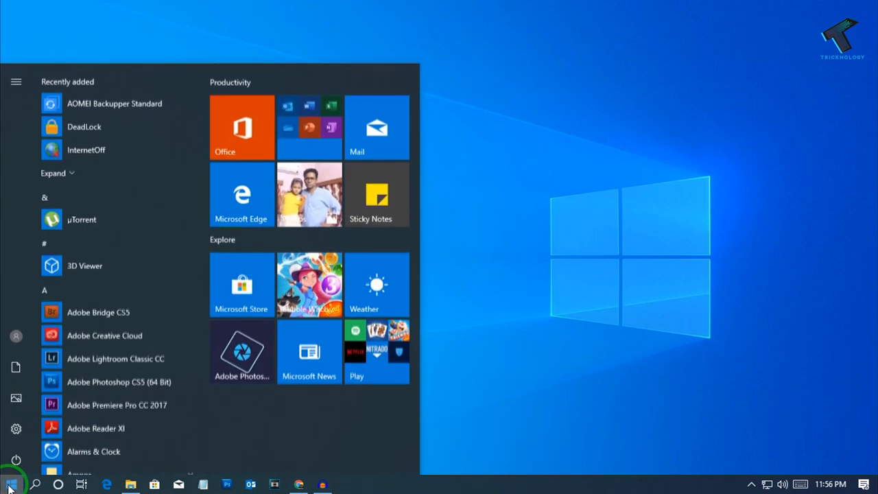
Step: Search for 'cmd' and launch Command Prompt as administrator, approving the permission prompt
{"action": "type", "text": "cmd"}
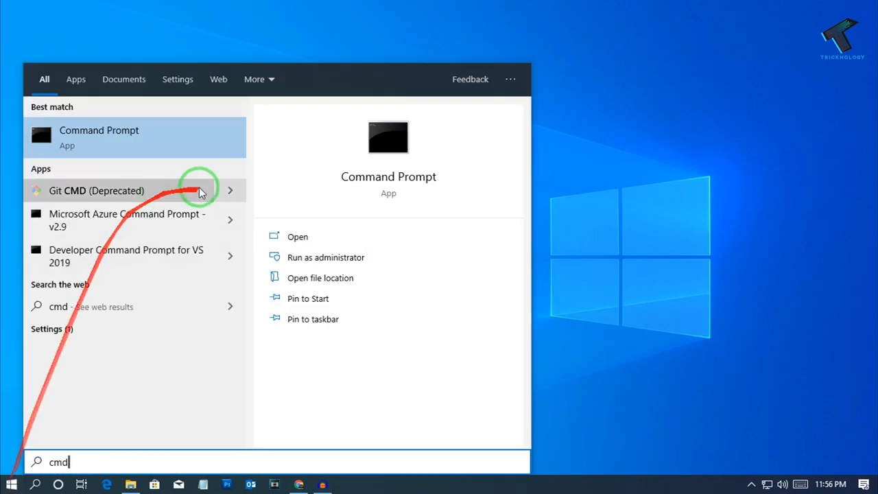
{"action": "mouse_move", "coordinate": [113, 138]}
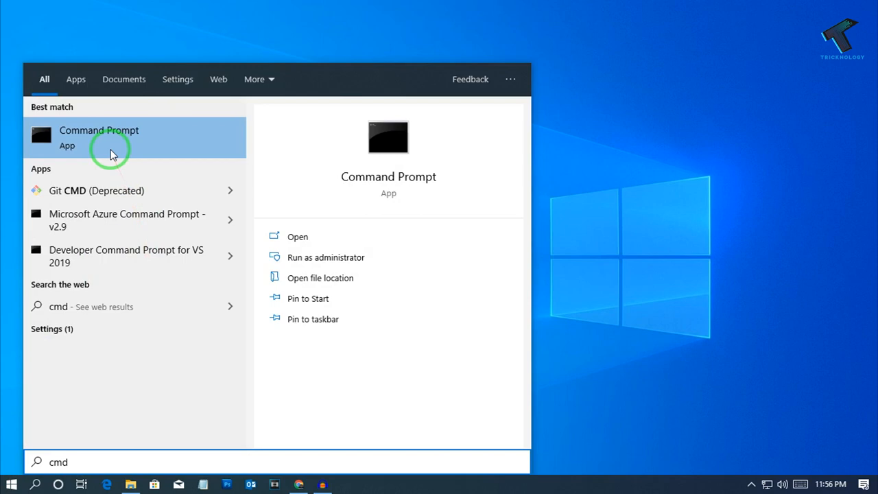
{"action": "right_click", "coordinate": [98, 137]}
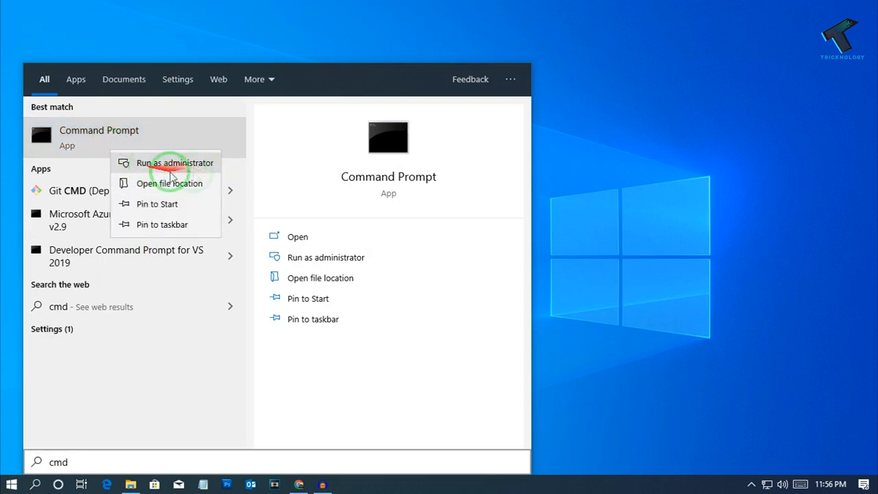
{"action": "left_click", "coordinate": [175, 162]}
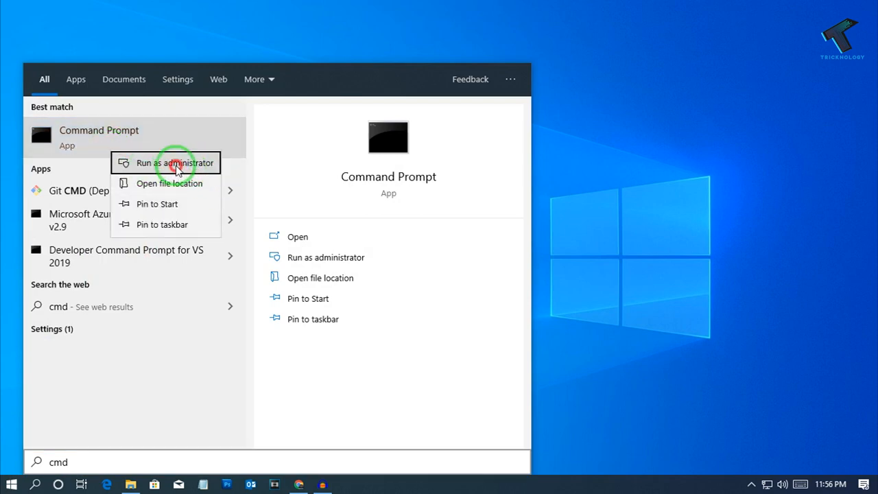
{"action": "left_click", "coordinate": [175, 163]}
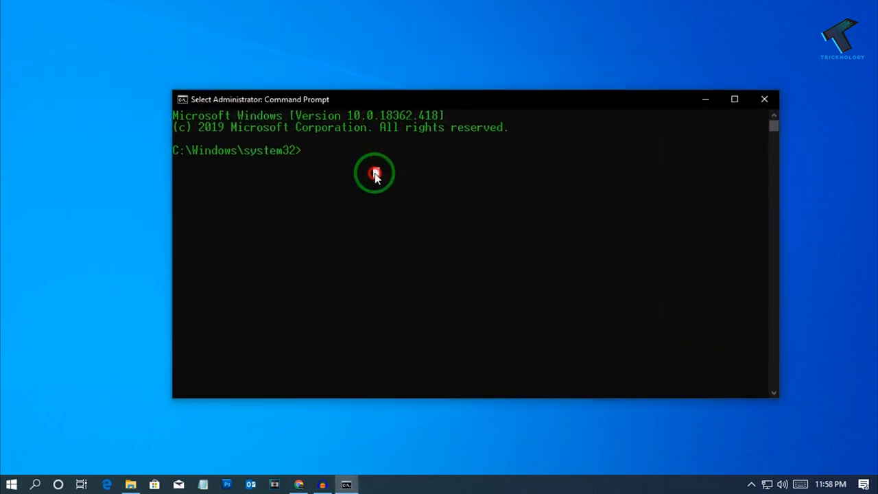
Step: Enter the command 'chkdsk G' at the administrator prompt
{"action": "type", "text": "ch"}
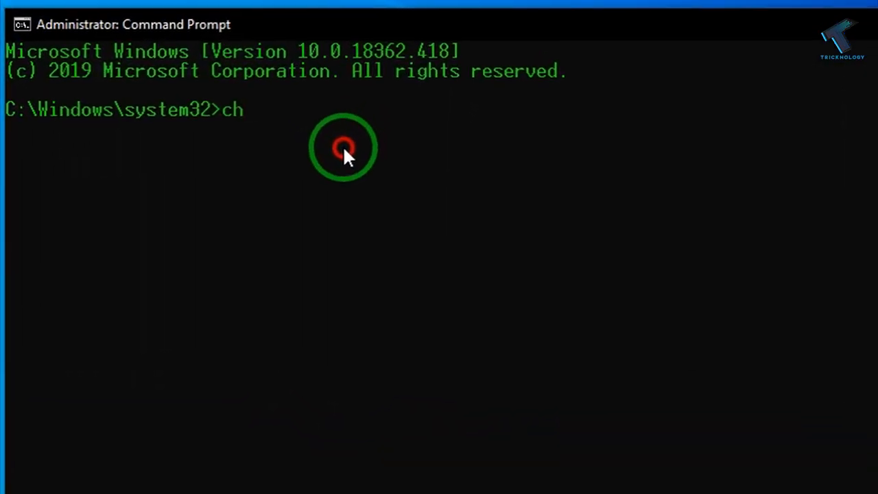
{"action": "type", "text": "kdsk"}
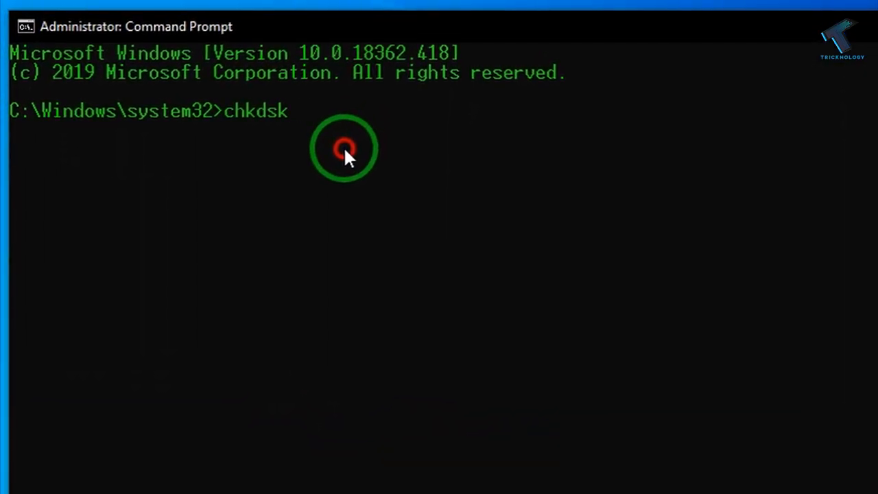
{"action": "type", "text": "G:"}
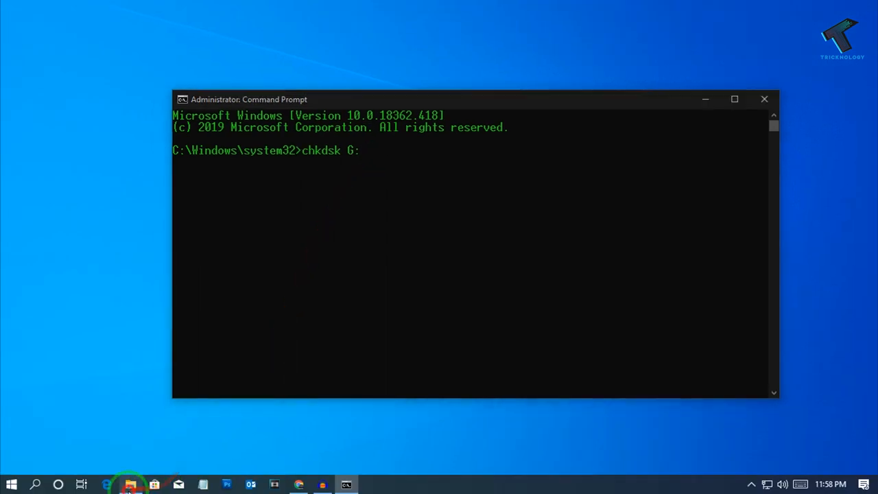
Step: Check This PC in File Explorer for drive letters, then return to Command Prompt
{"action": "left_click", "coordinate": [131, 485]}
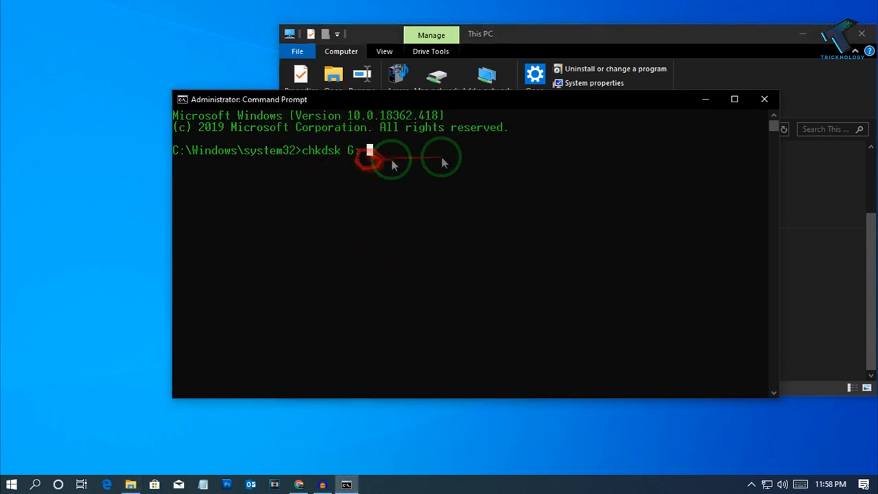
{"action": "left_click", "coordinate": [472, 326]}
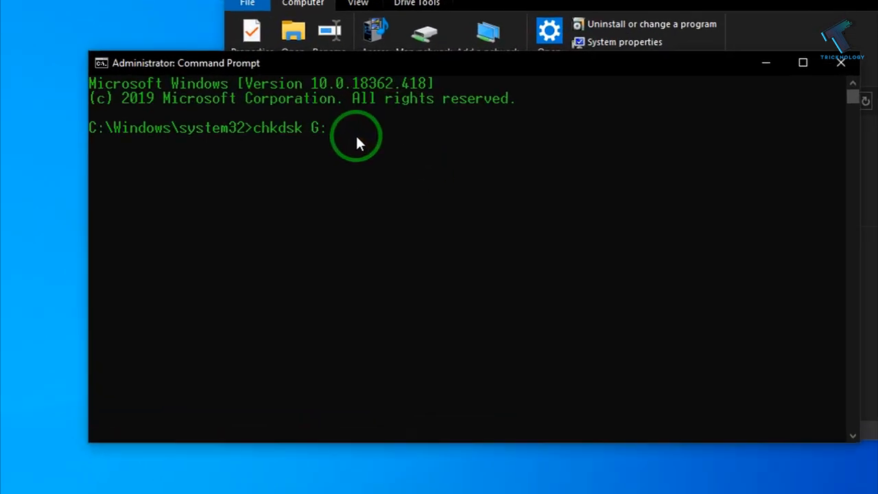
Step: Run 'chkdsk H: /f' to scan and repair drive H:
{"action": "type", "text": "/f"}
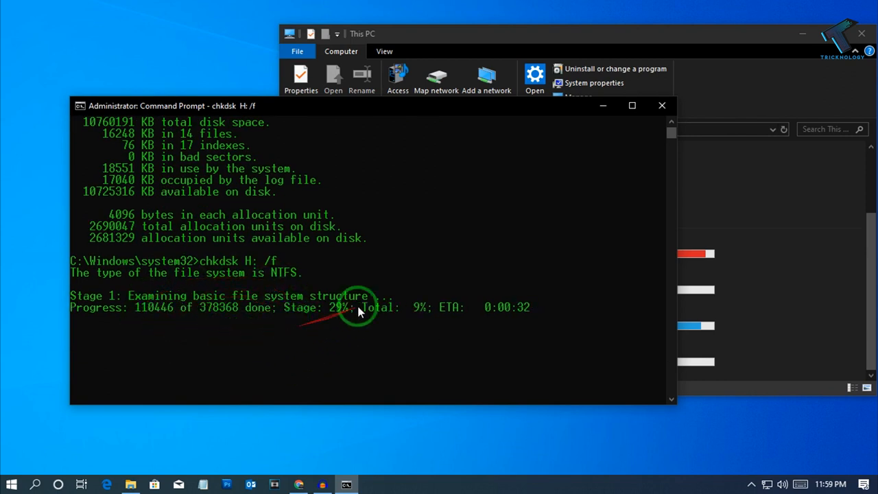
{"action": "mouse_move", "coordinate": [316, 323]}
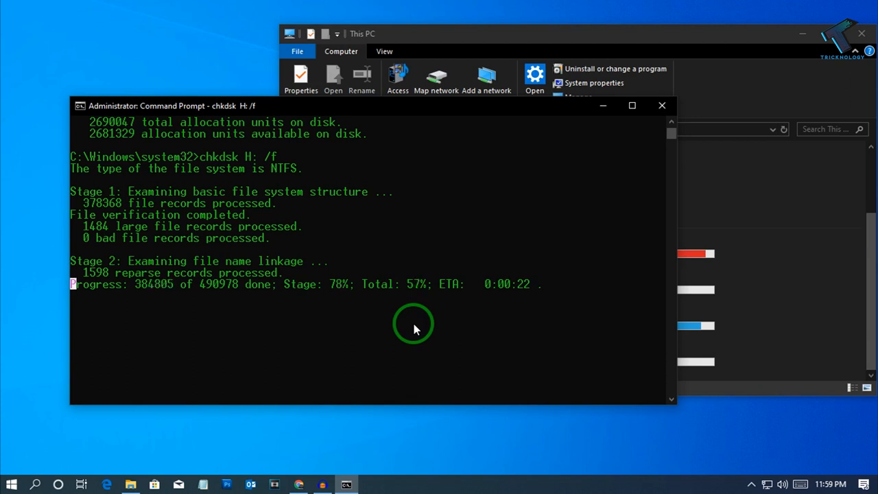
{"action": "mouse_move", "coordinate": [501, 354]}
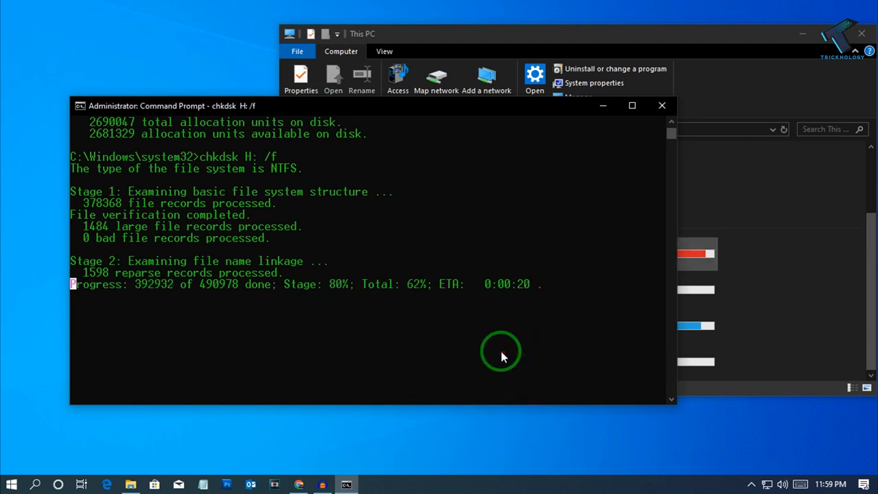